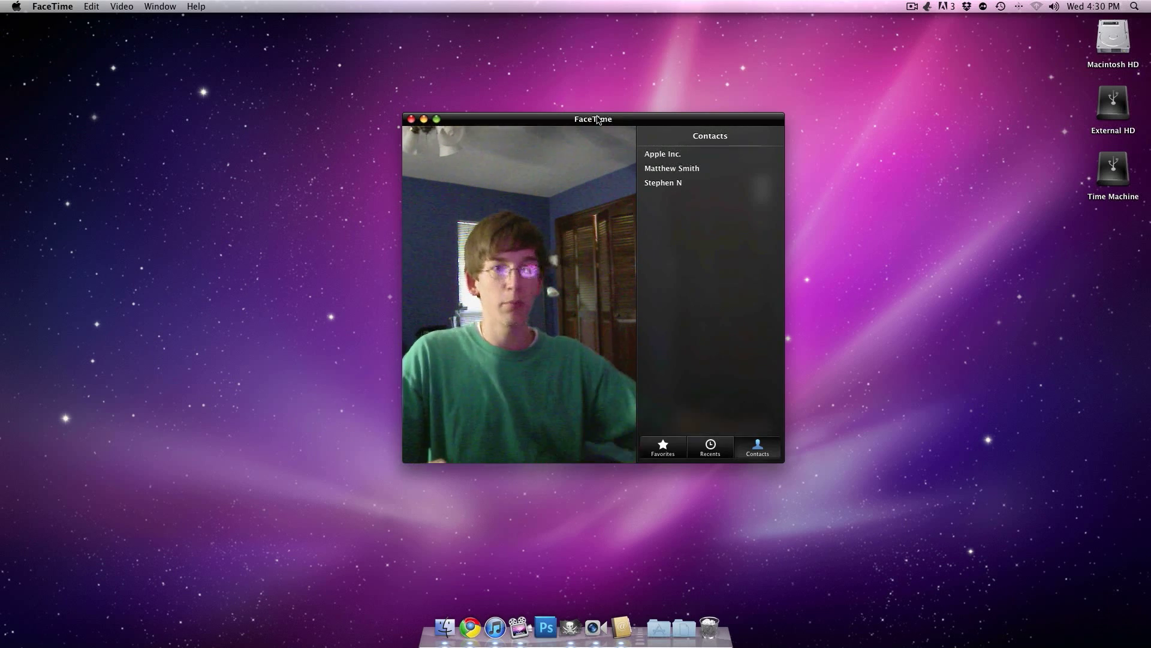
{"action": "mouse_move", "coordinate": [512, 42]}
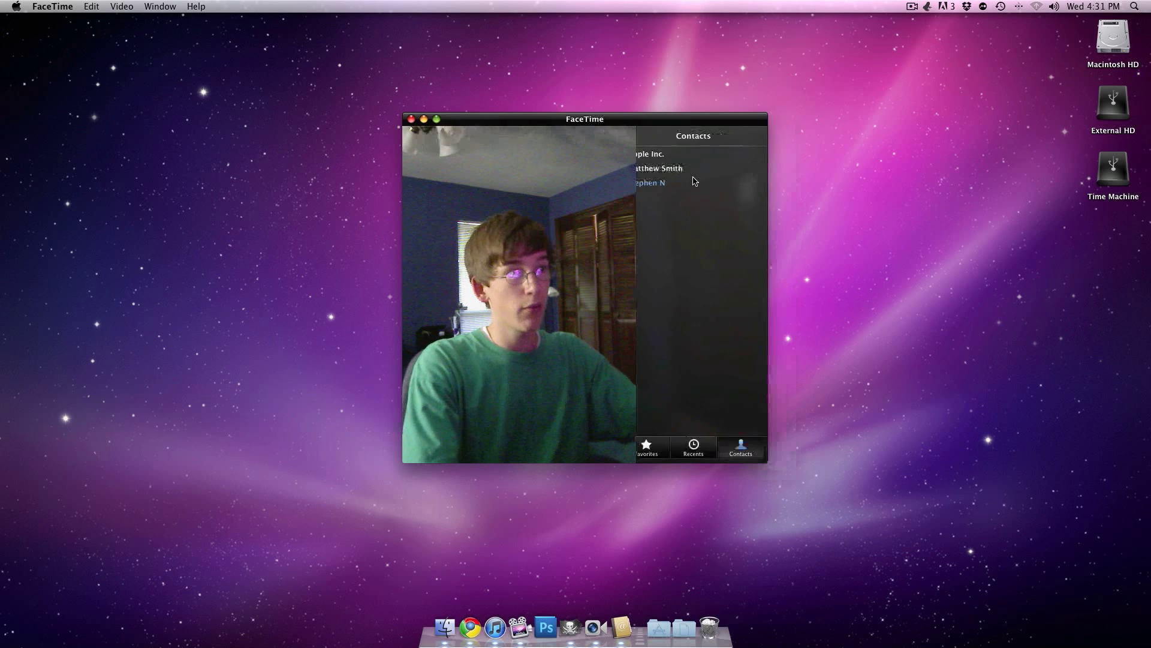
Delete the blank No Name card from Address Book, leaving three contacts, and close it
{"action": "left_click", "coordinate": [647, 182]}
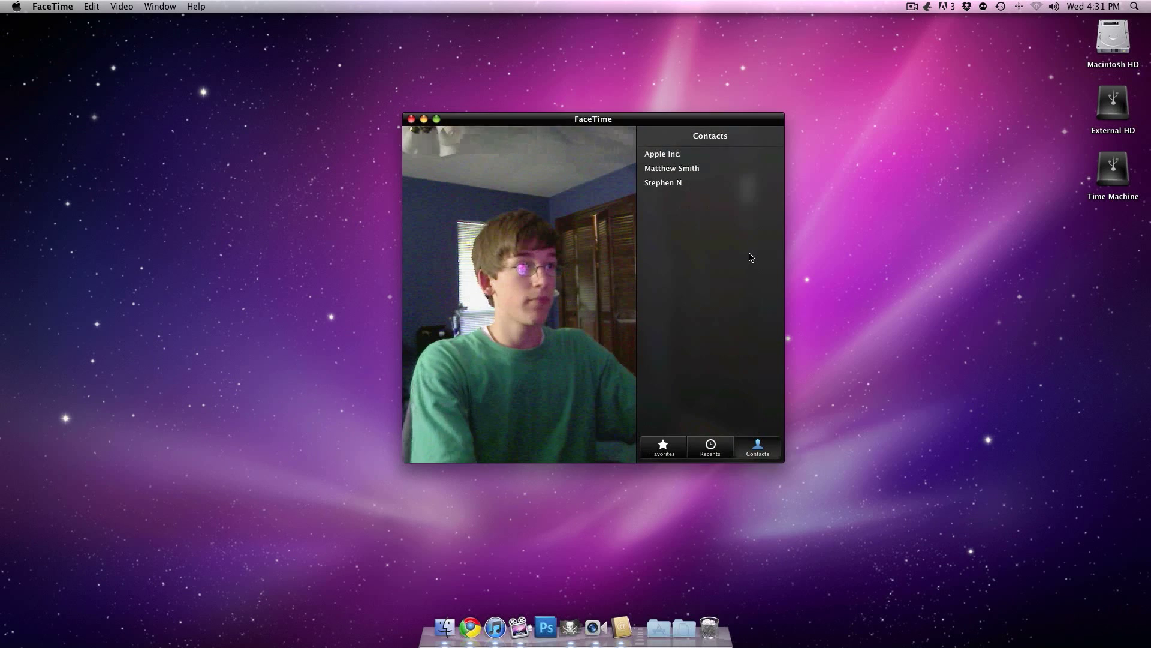
{"action": "mouse_move", "coordinate": [624, 631]}
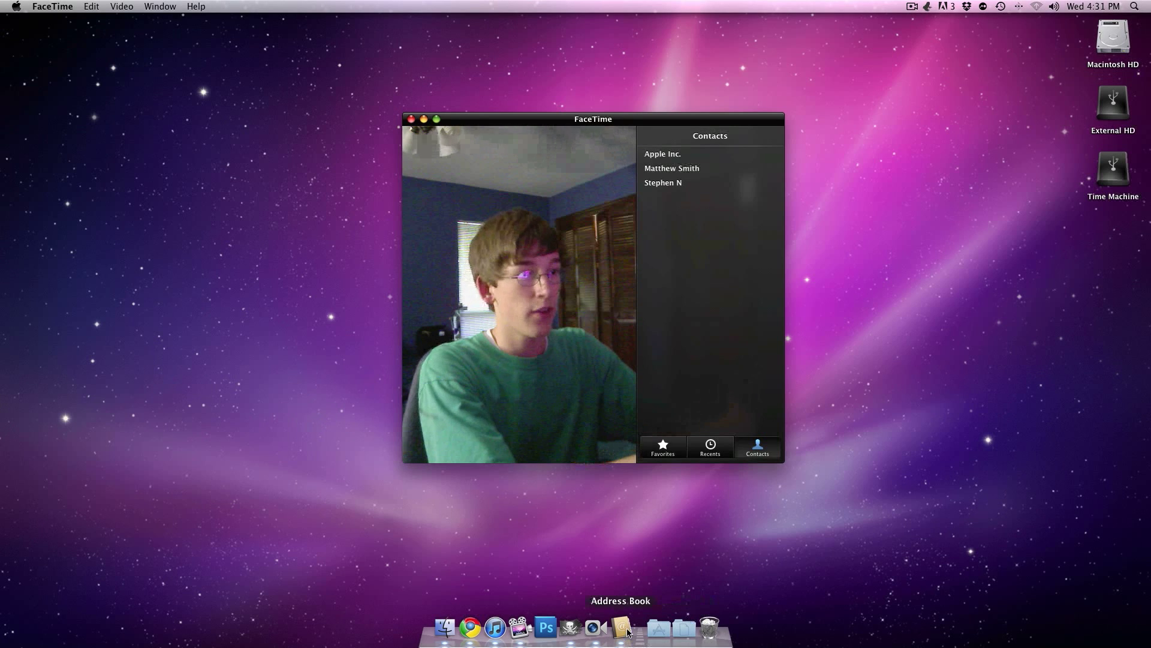
{"action": "left_click", "coordinate": [619, 627]}
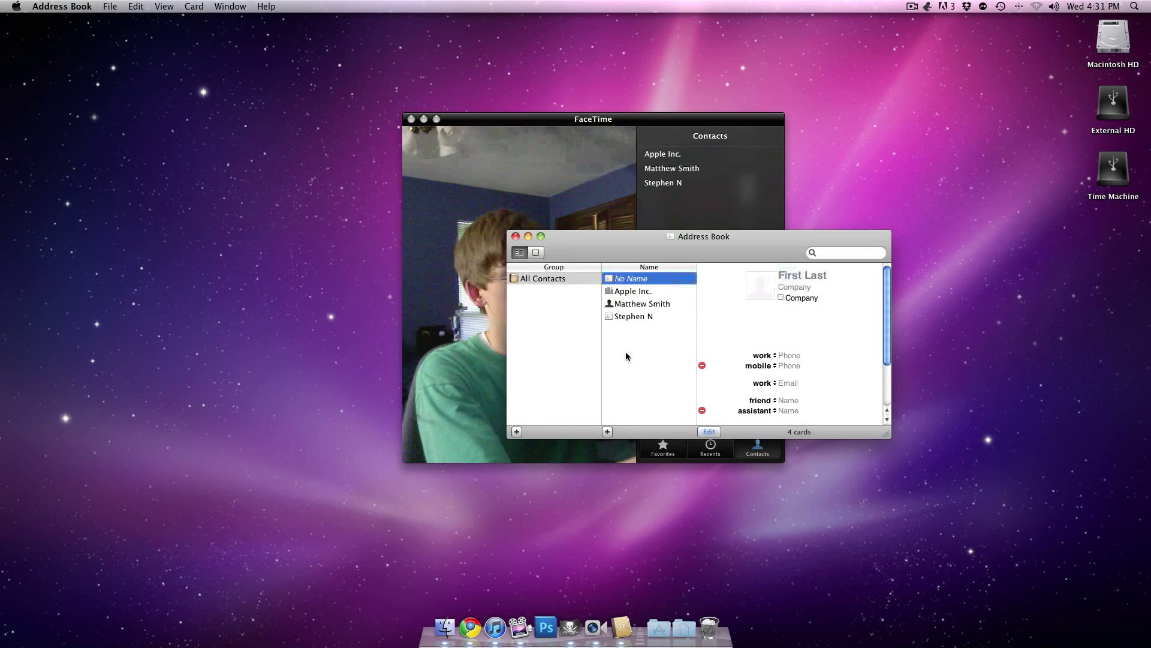
{"action": "right_click", "coordinate": [631, 278]}
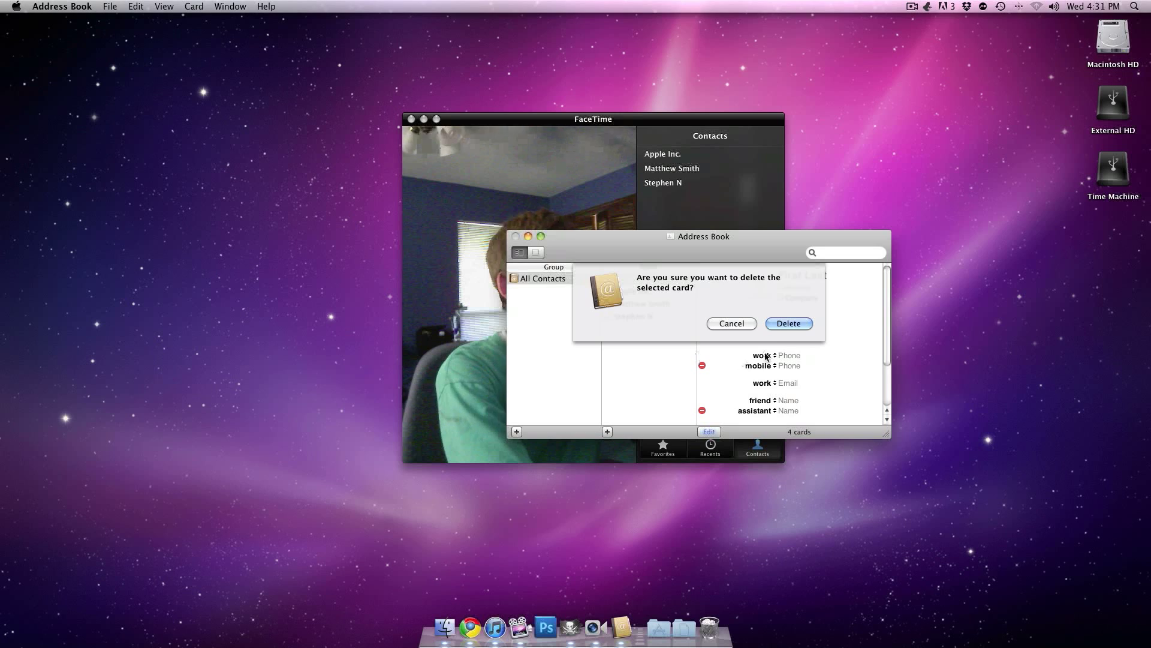
{"action": "left_click", "coordinate": [788, 324]}
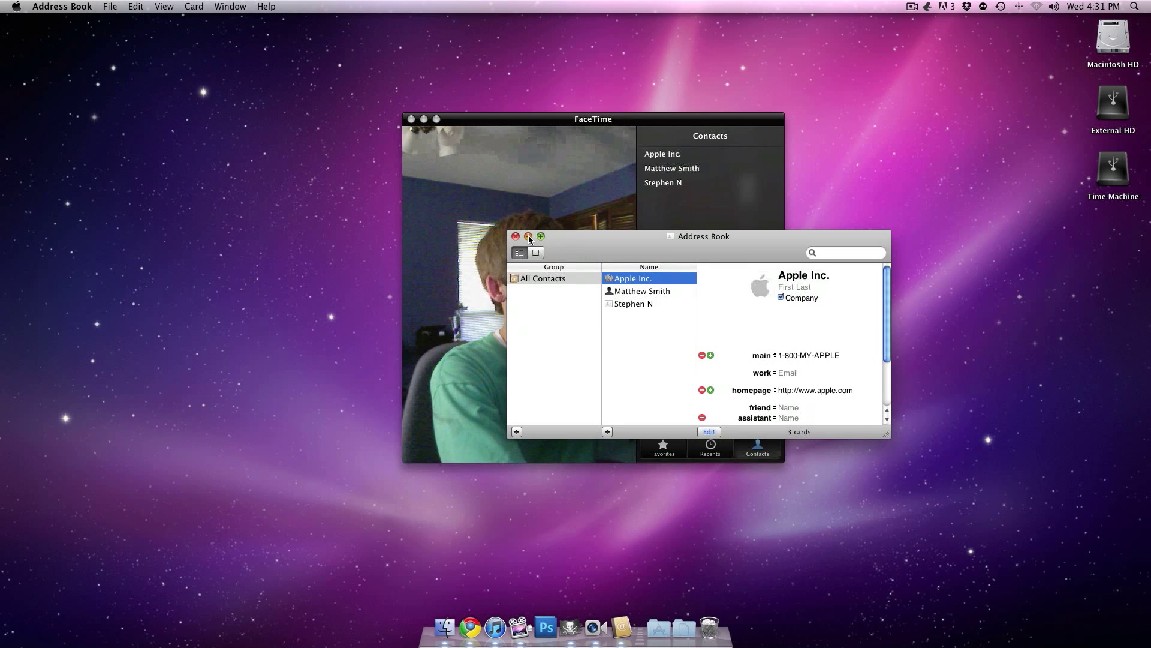
{"action": "left_click", "coordinate": [528, 236]}
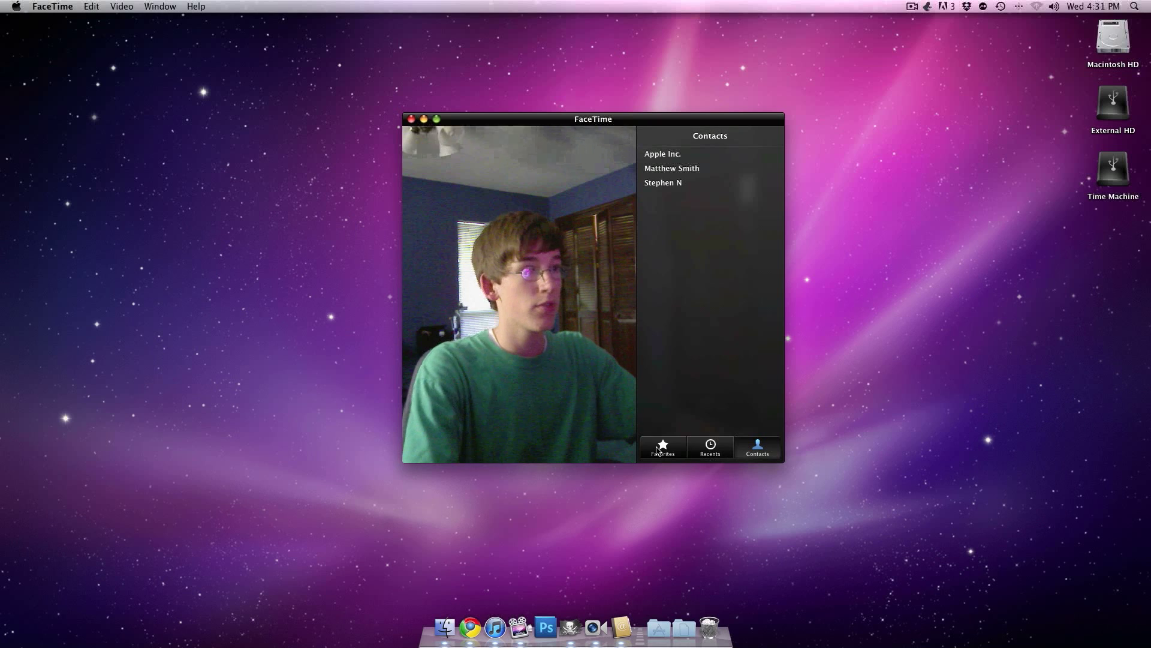
{"action": "left_click", "coordinate": [662, 447]}
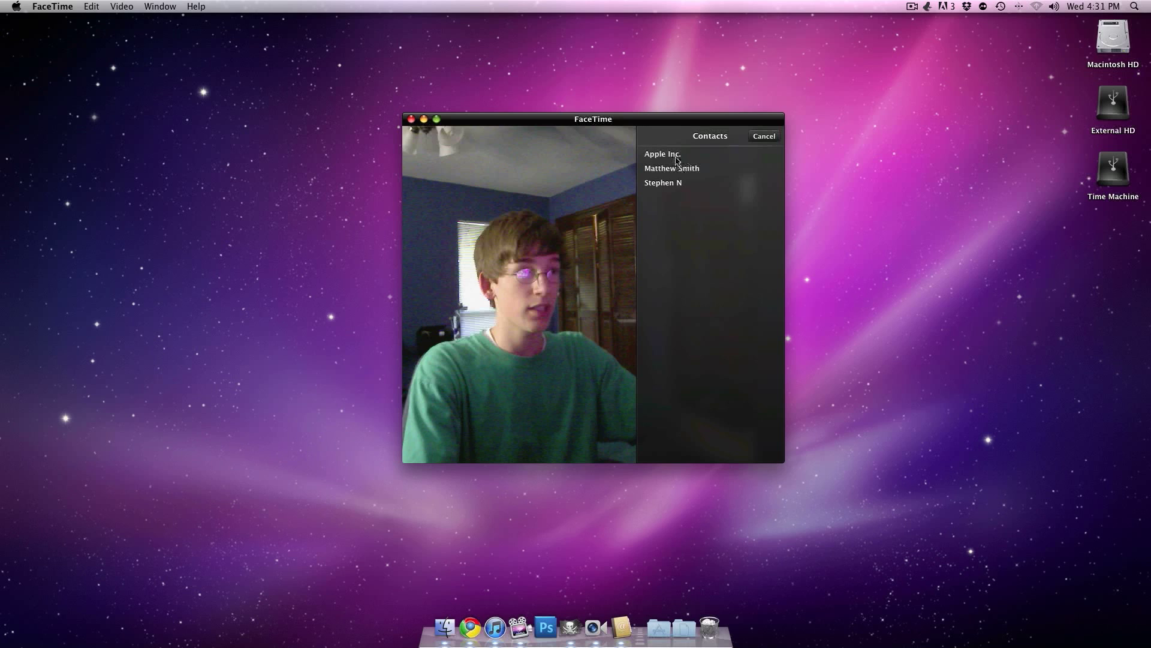
{"action": "left_click", "coordinate": [764, 136]}
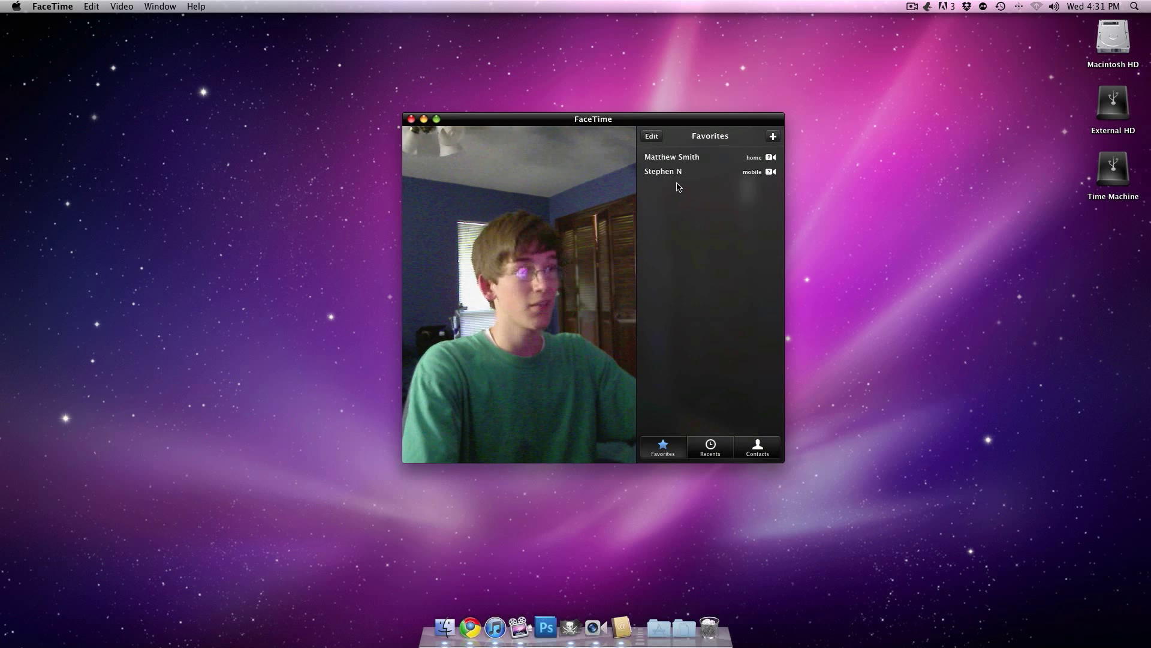
{"action": "mouse_move", "coordinate": [760, 178]}
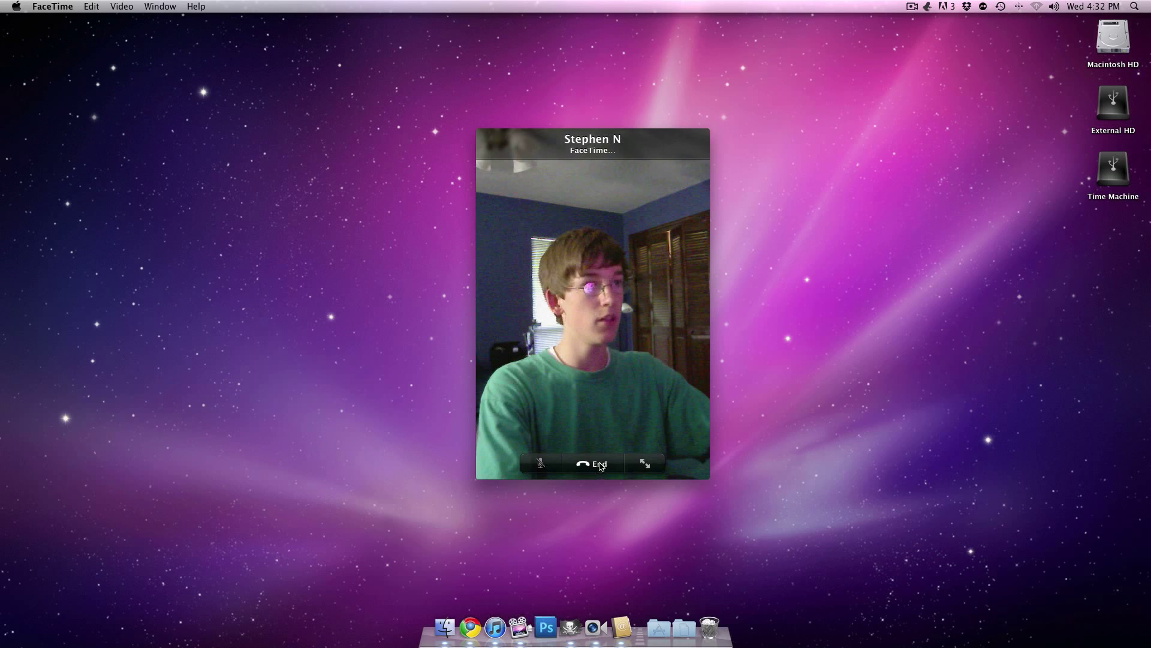
{"action": "left_click", "coordinate": [593, 463]}
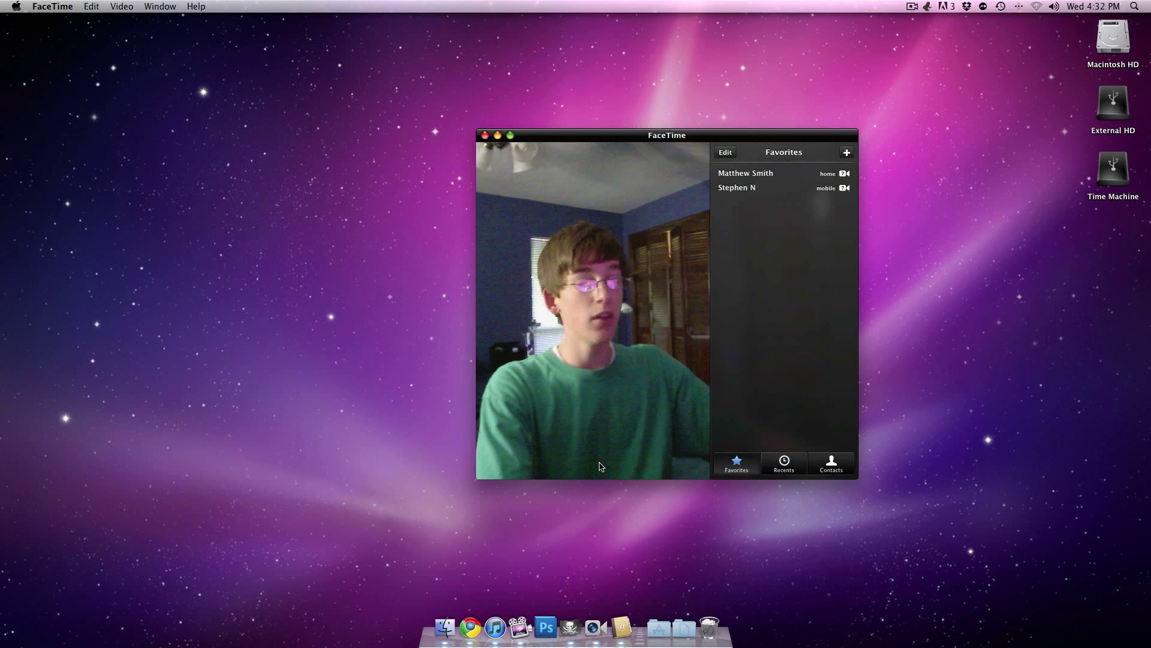
Drag the FaceTime window leftward by its title bar
{"action": "left_click_drag", "start_coordinate": [666, 135], "coordinate": [634, 135]}
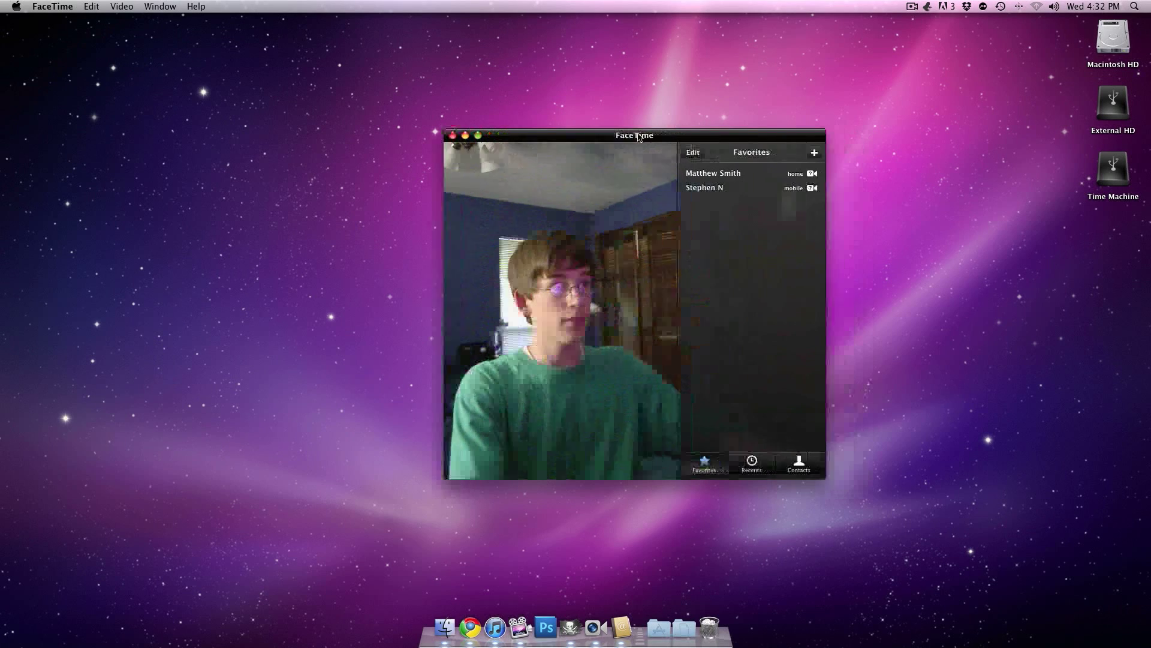
{"action": "left_click_drag", "start_coordinate": [635, 135], "coordinate": [587, 133]}
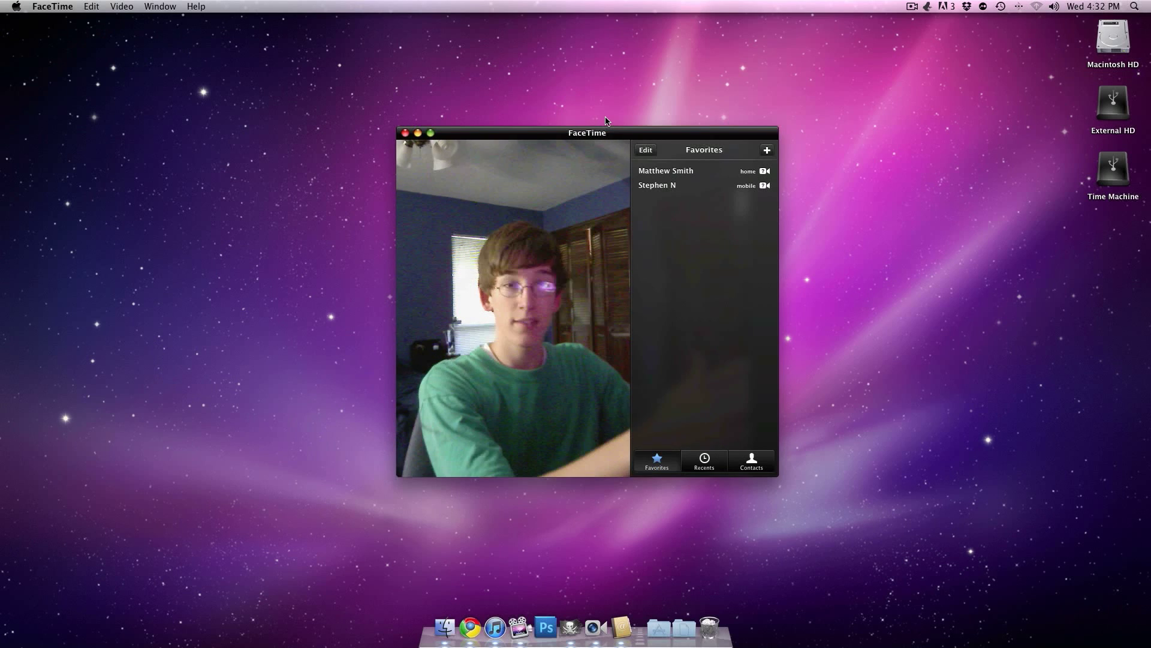